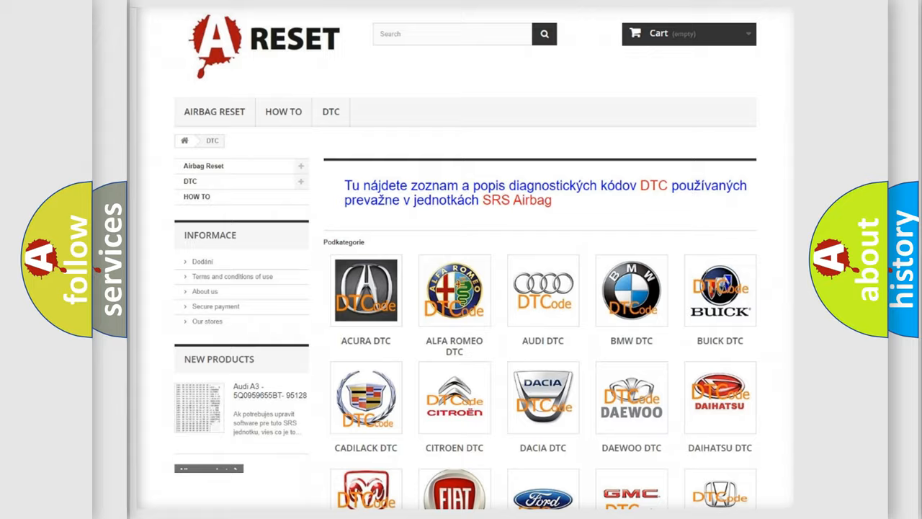
scroll(down, 3)
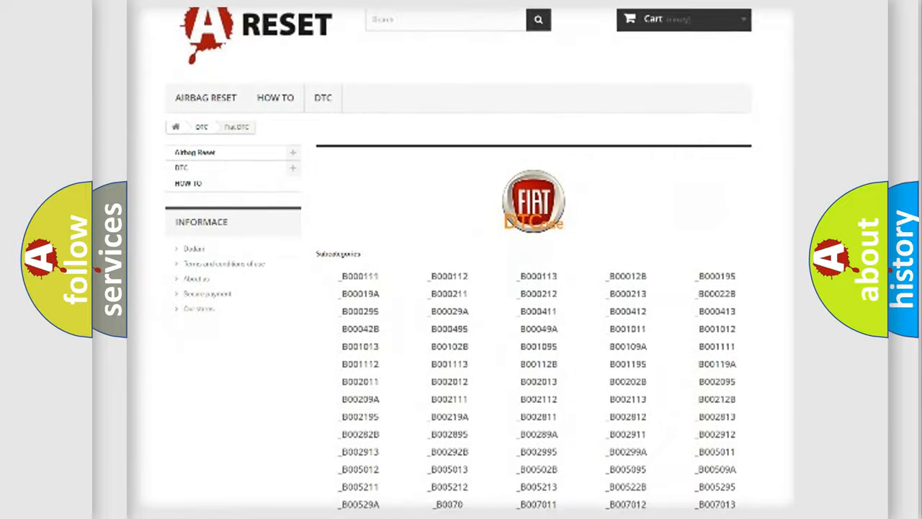
scroll(down, 3)
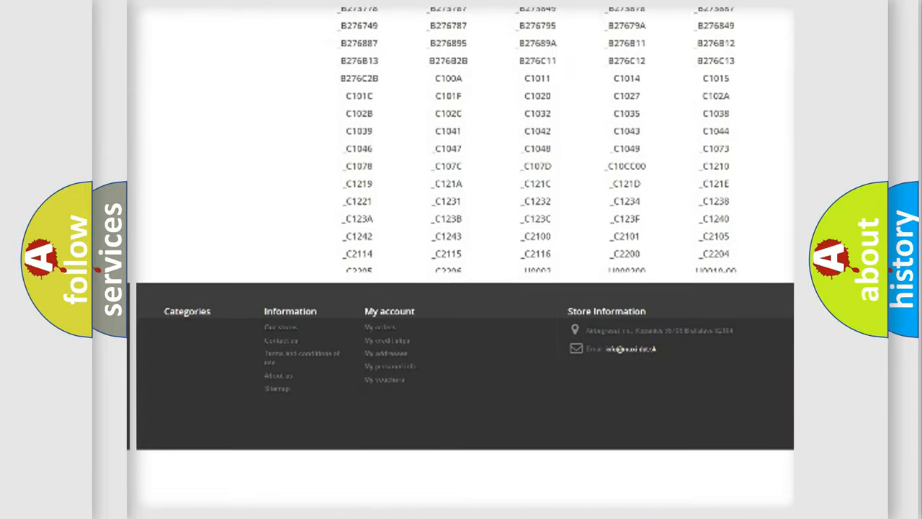
scroll(down, 3)
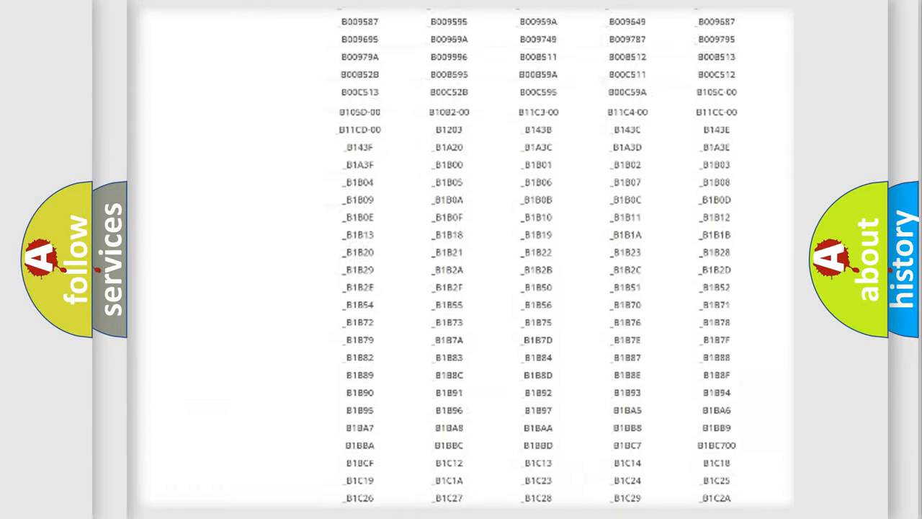